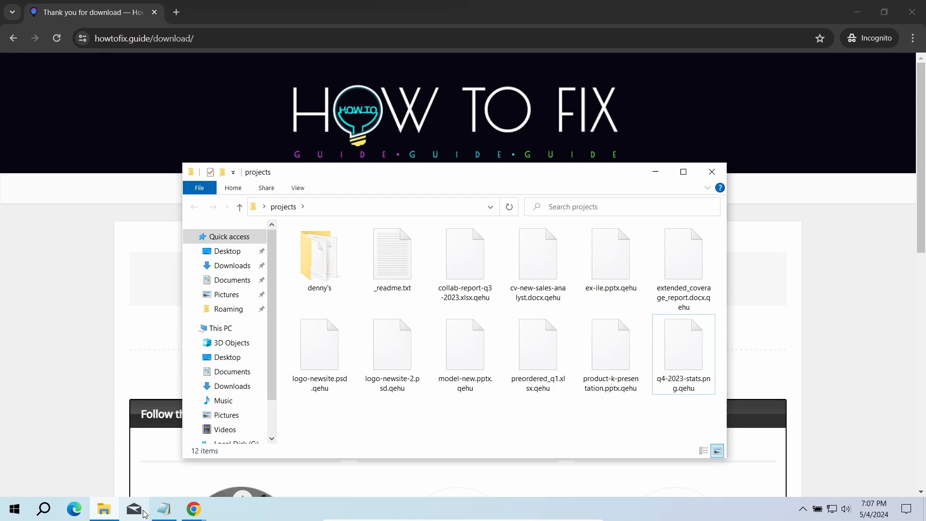
# Open the 0089e33e… Djvu sample's Triage report and scroll into its analysis details
pyautogui.doubleClick(392, 254)
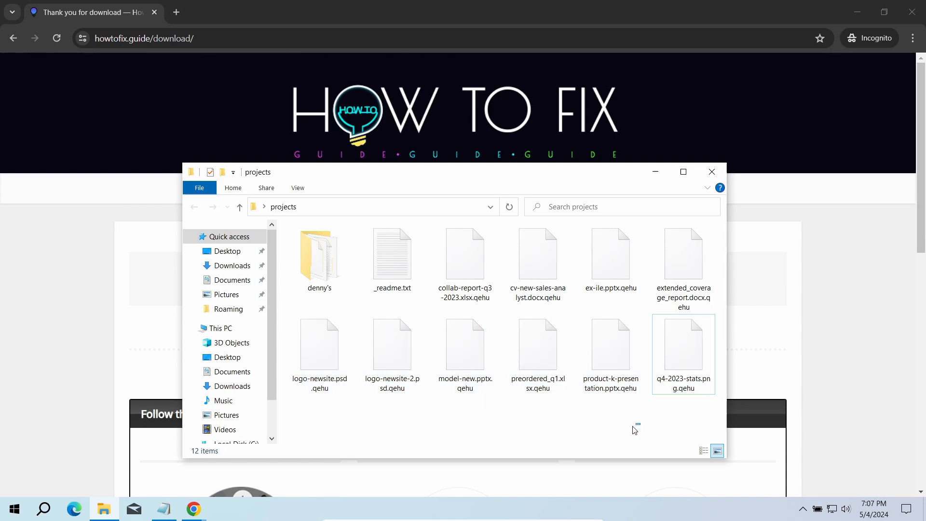
pyautogui.click(712, 171)
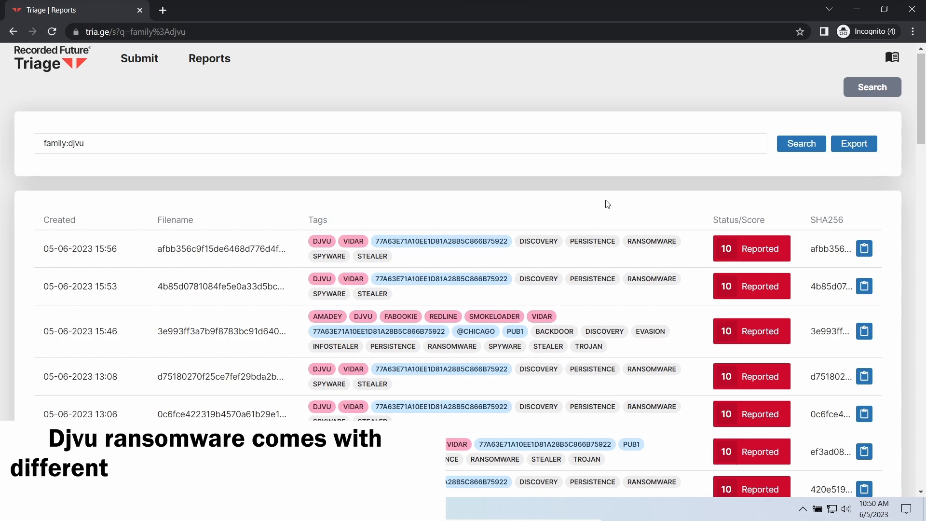
pyautogui.scroll(-3)
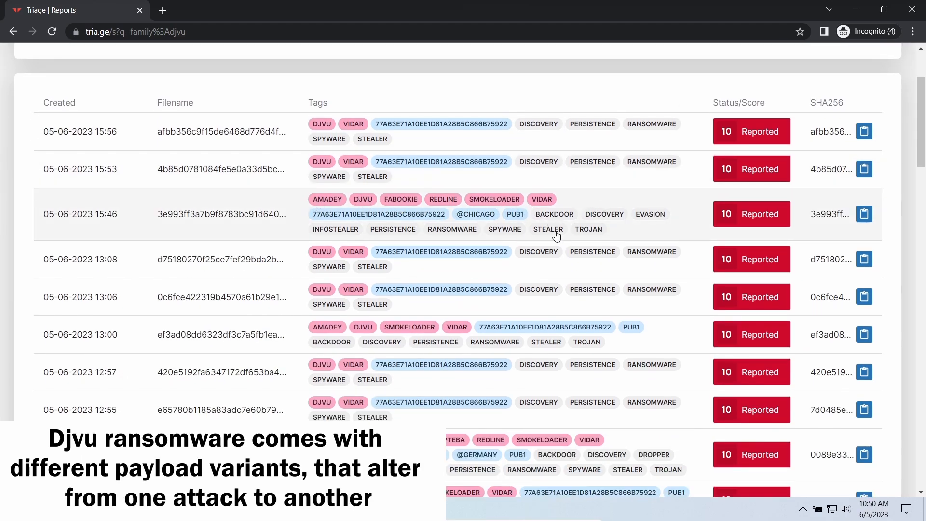
pyautogui.scroll(-3)
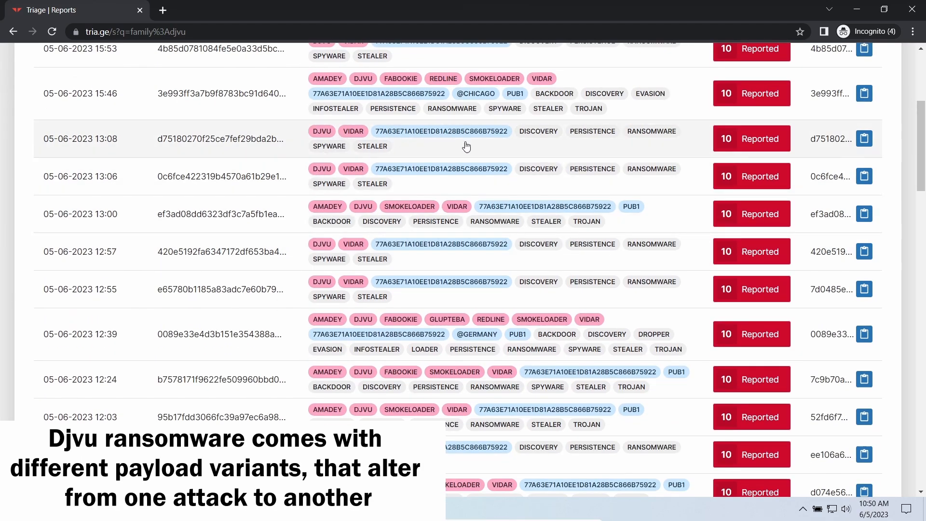
pyautogui.scroll(-3)
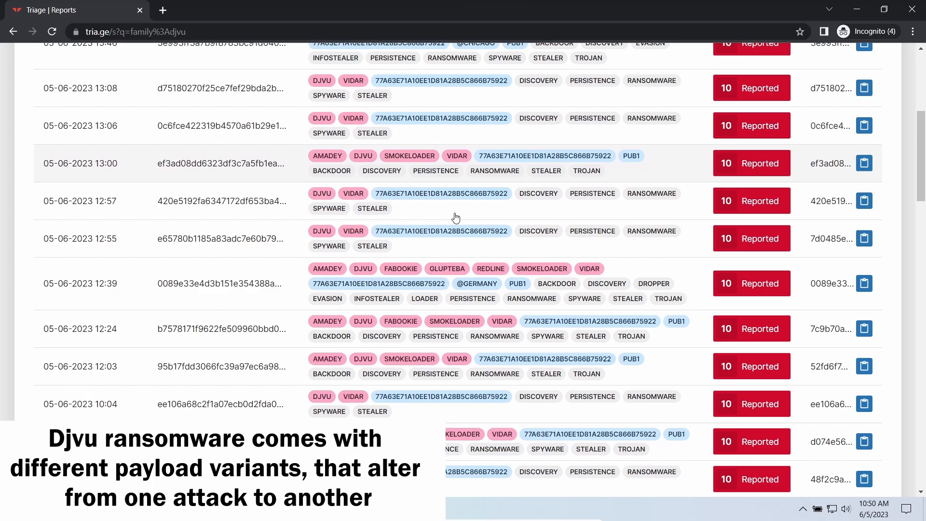
pyautogui.scroll(-3)
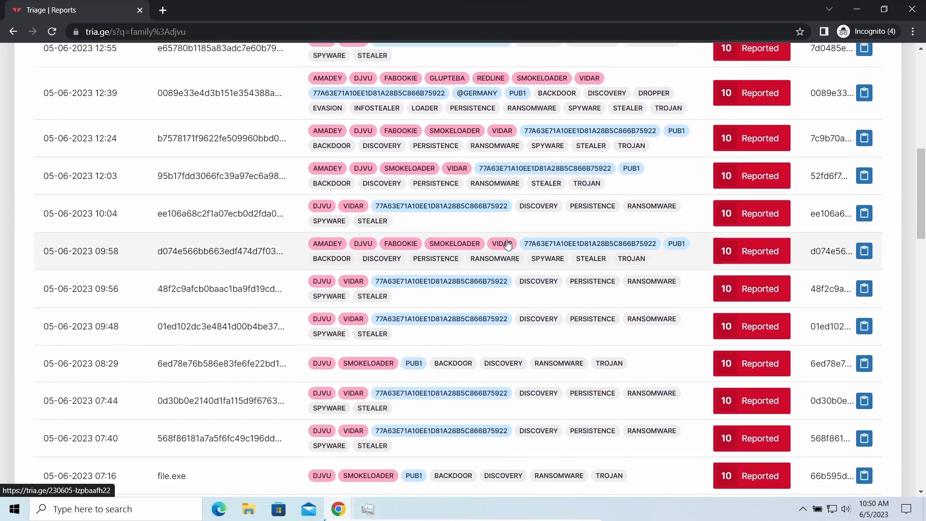
pyautogui.scroll(-3)
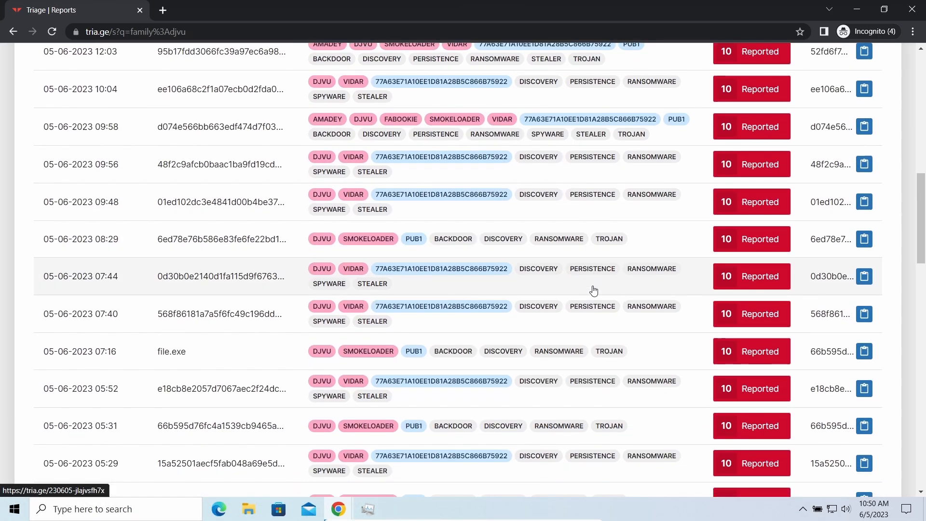
# Scroll down to the Malware Config section and review the extracted config and ransom note
pyautogui.scroll(-3)
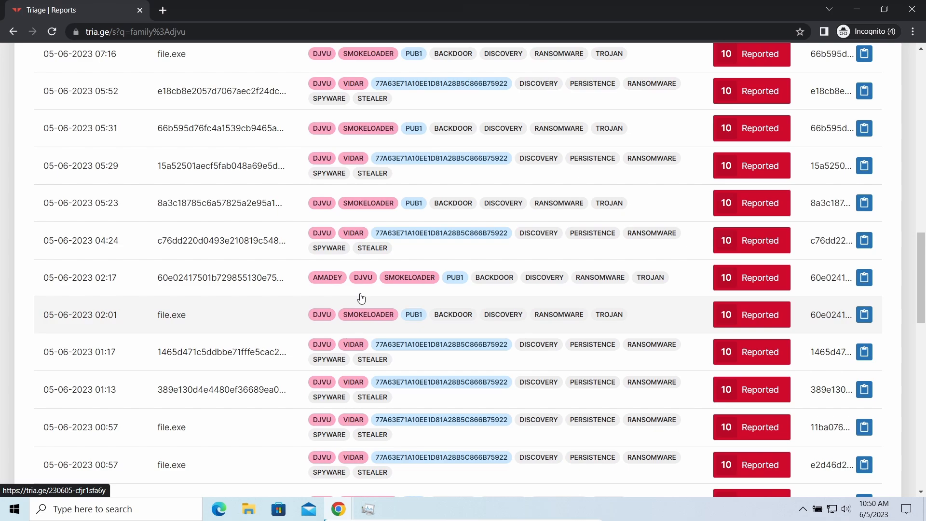
pyautogui.scroll(-3)
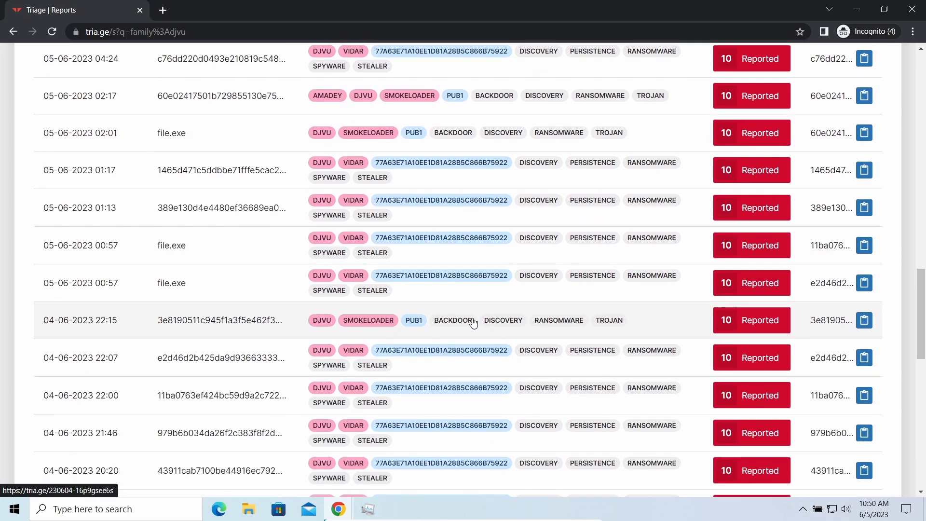
pyautogui.scroll(-3)
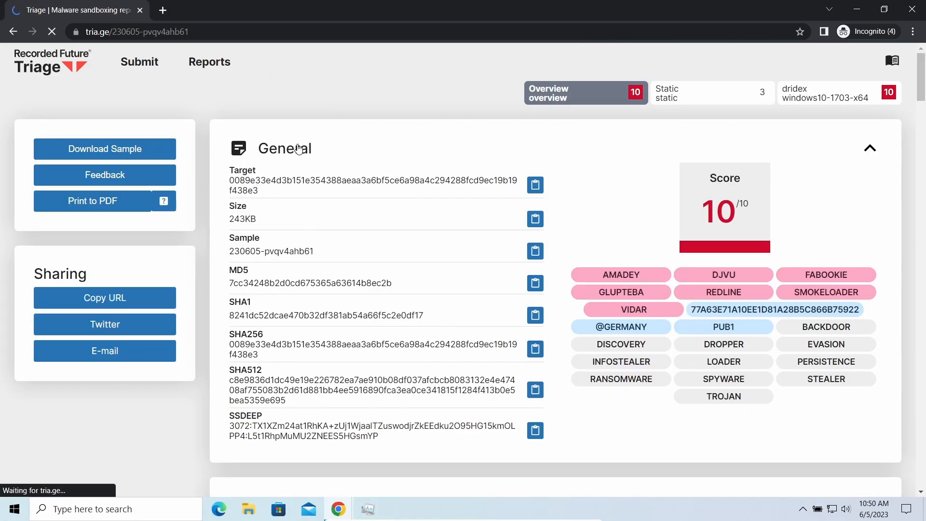
pyautogui.scroll(-3)
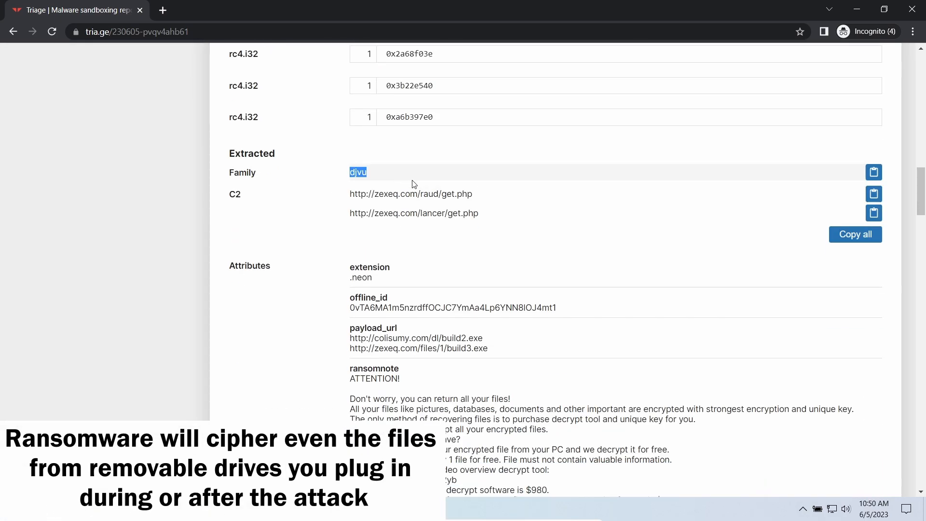
pyautogui.scroll(-3)
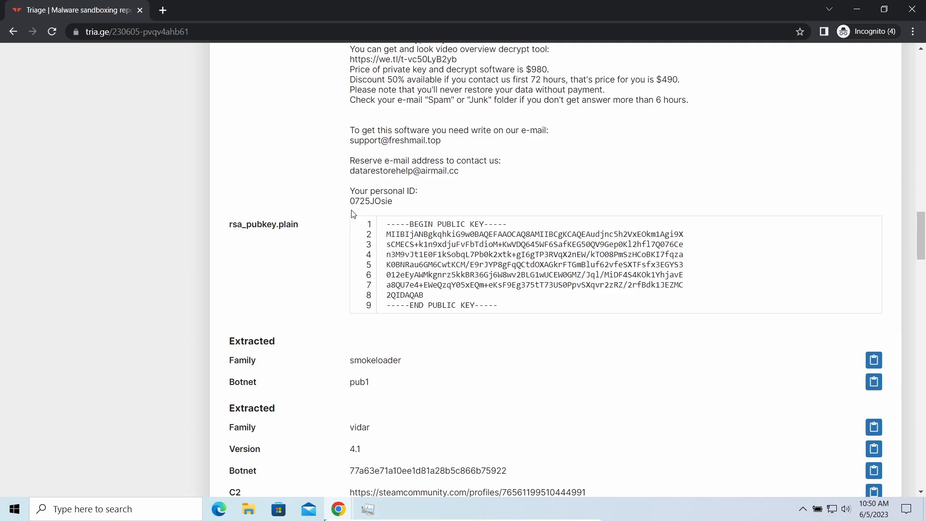
pyautogui.scroll(-3)
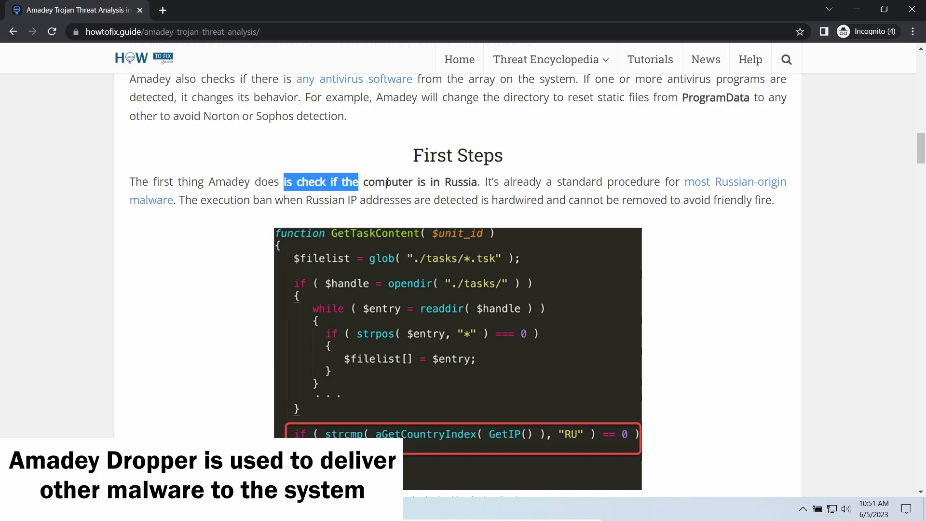
# Scroll the Amadey article to Malware Delivery and highlight the paragraph on fetching and running payloads
pyautogui.scroll(-3)
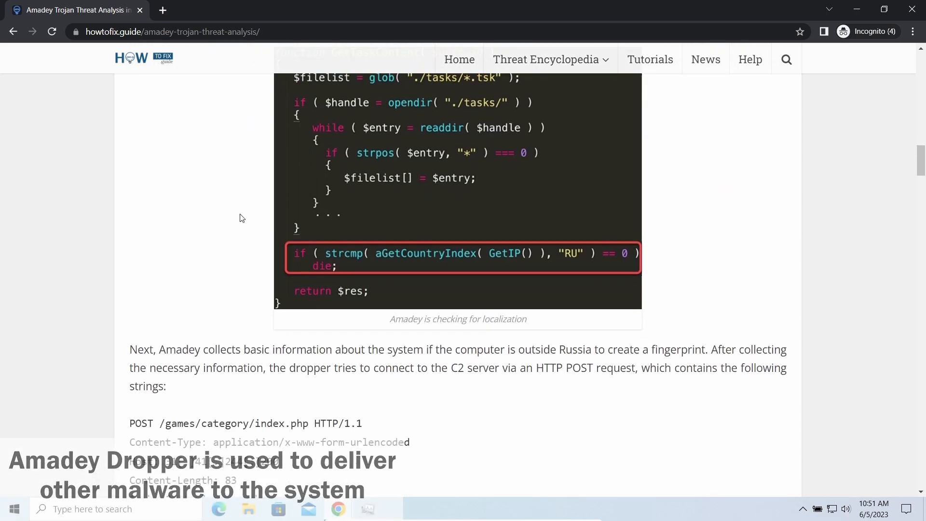
pyautogui.scroll(-3)
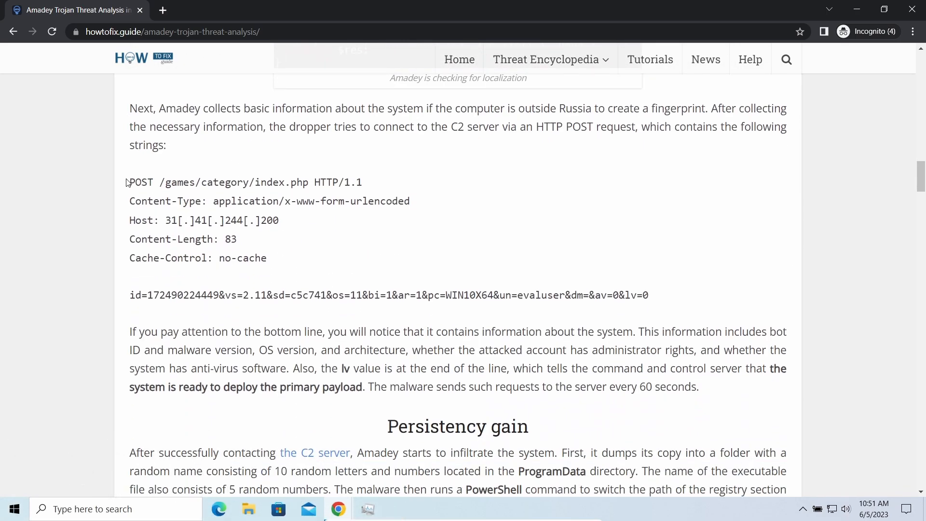
pyautogui.scroll(-3)
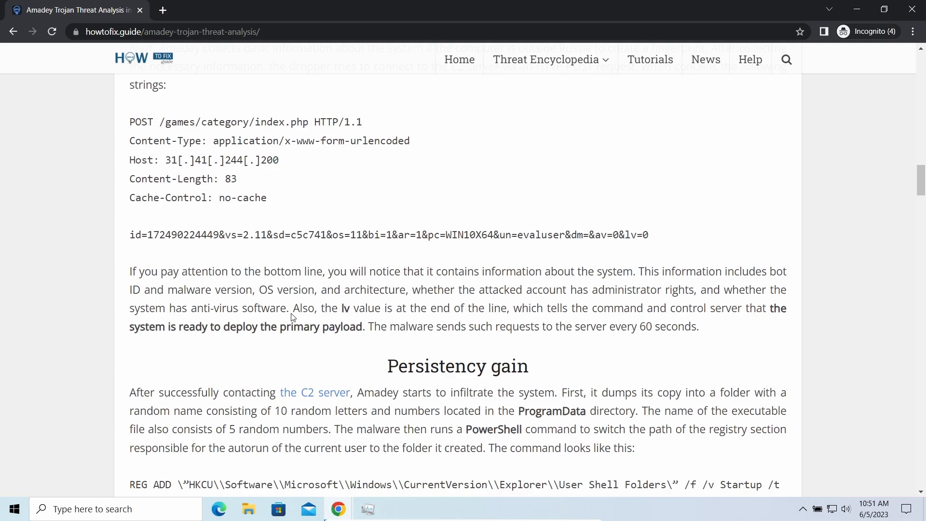
pyautogui.scroll(-3)
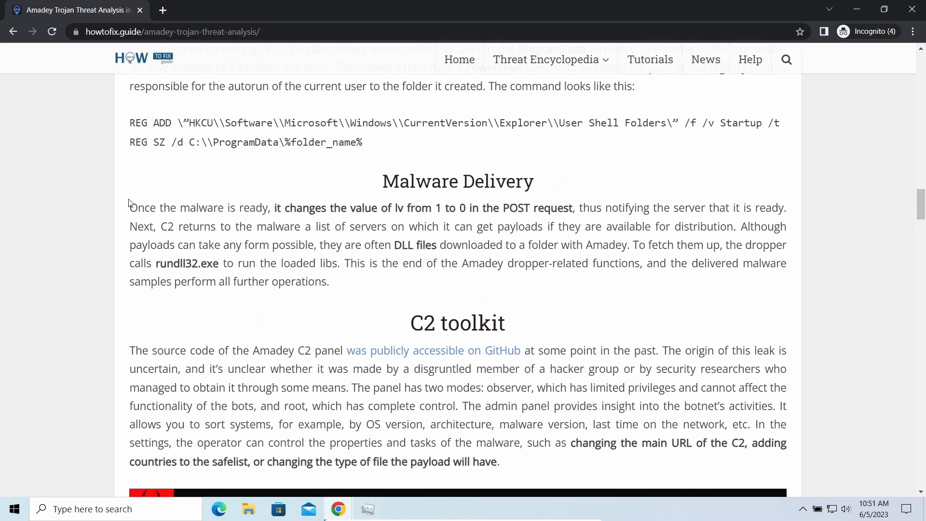
pyautogui.moveTo(129, 207); pyautogui.dragTo(330, 282)
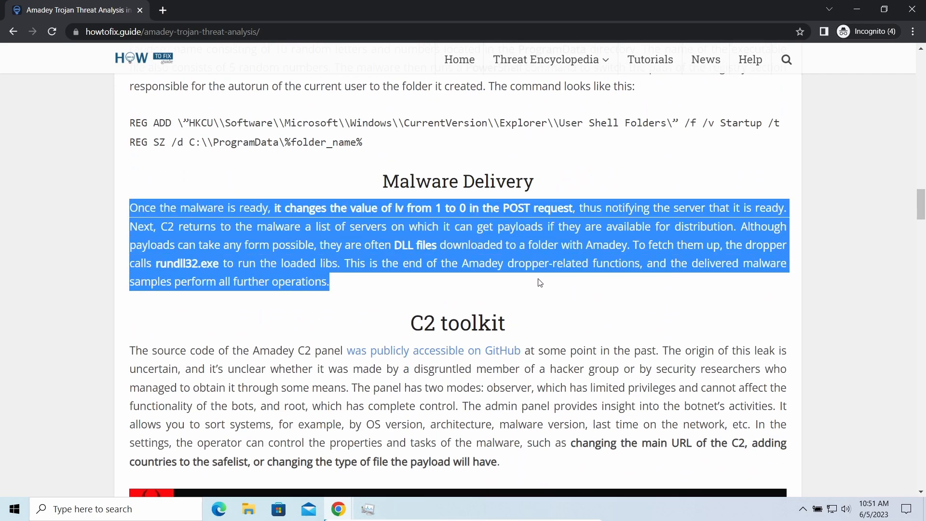
pyautogui.click(248, 298)
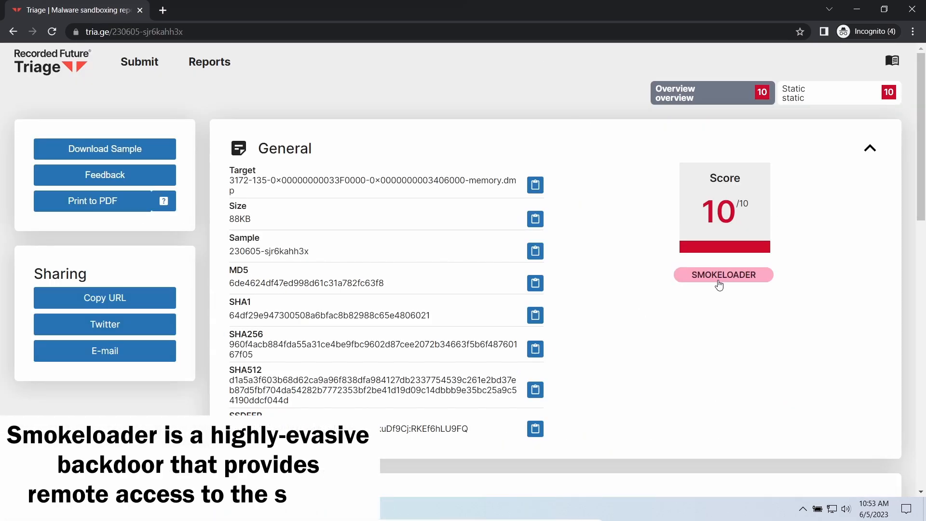
# Review the SmokeLoader report's Malware Config C2 URL list, then return toward the top
pyautogui.scroll(-3)
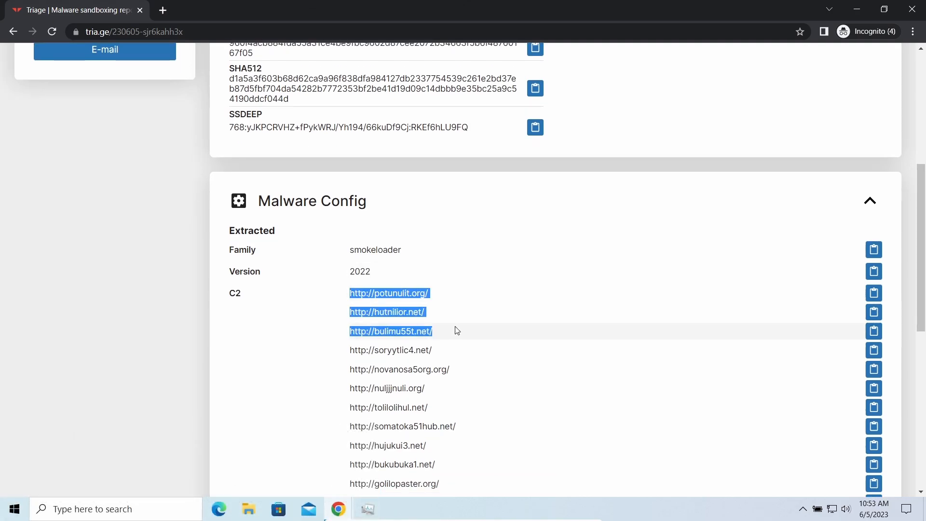
pyautogui.scroll(-3)
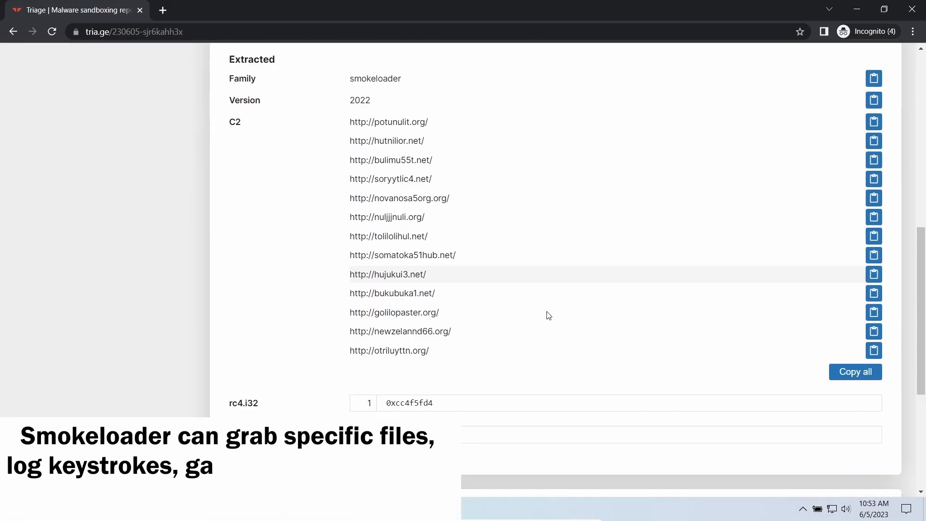
pyautogui.scroll(-3)
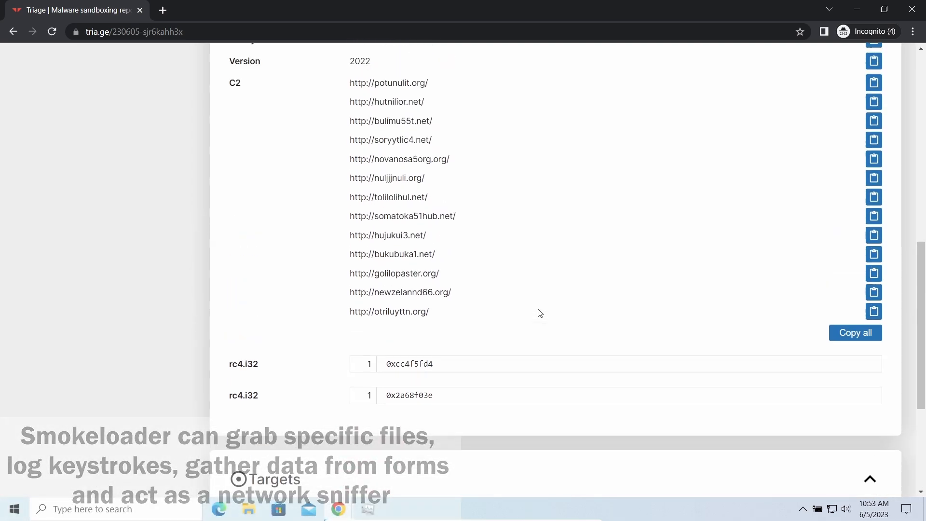
pyautogui.scroll(3)
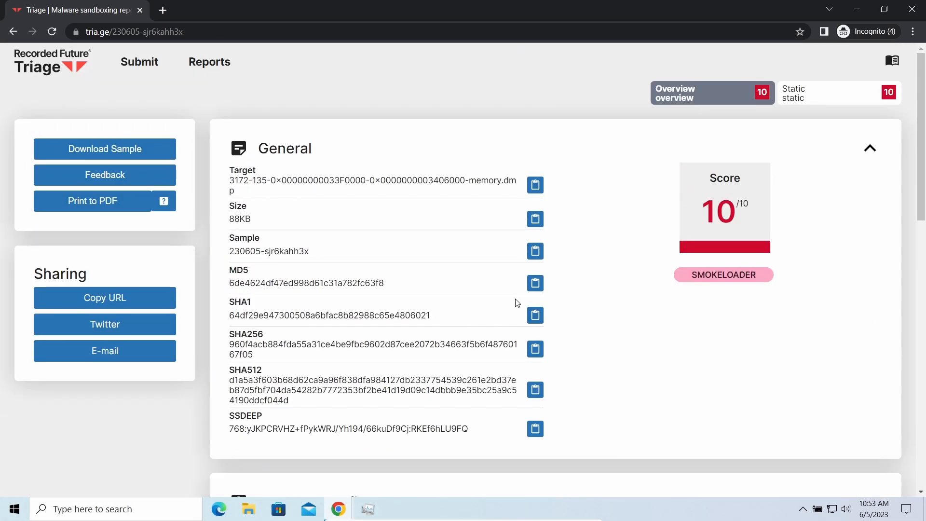
pyautogui.moveTo(320, 218)
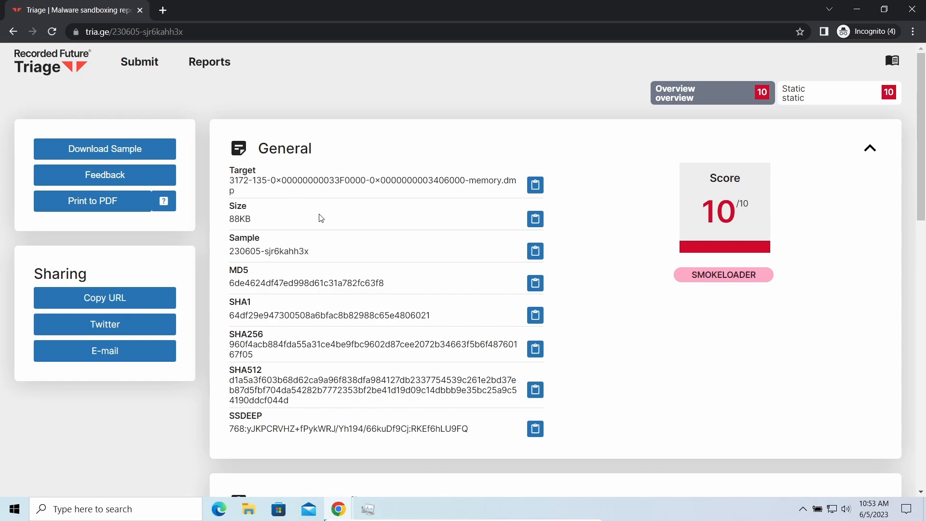
pyautogui.moveTo(442, 288)
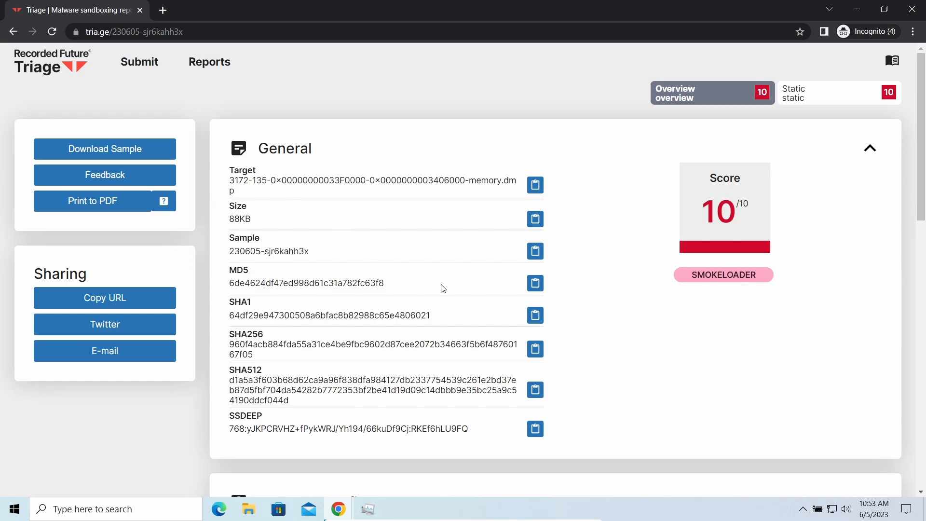
pyautogui.click(135, 31)
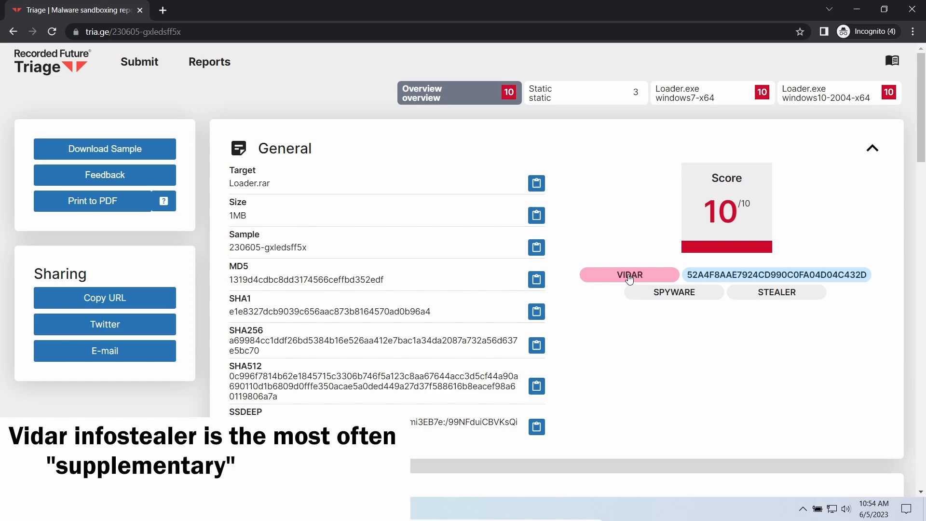
# Scroll into the Vidar report's extracted config and deselect the two C2 server addresses
pyautogui.scroll(-3)
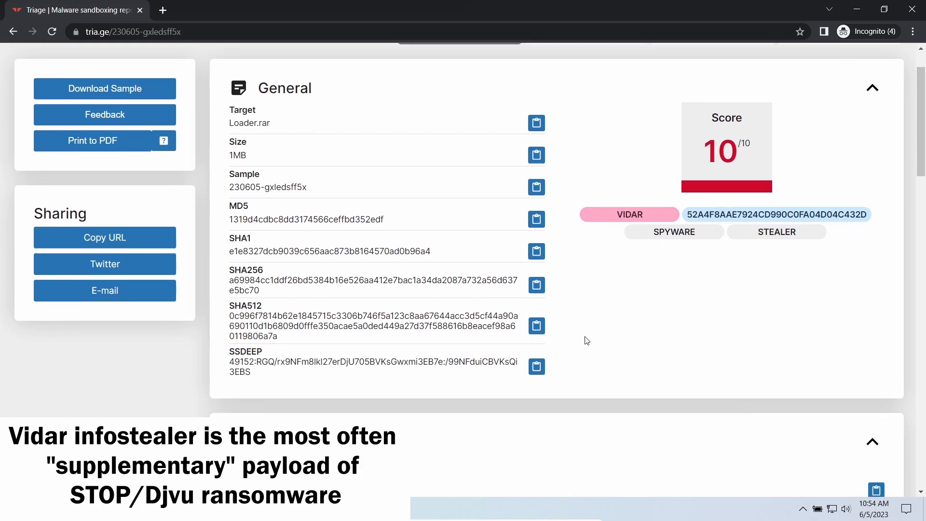
pyautogui.scroll(-3)
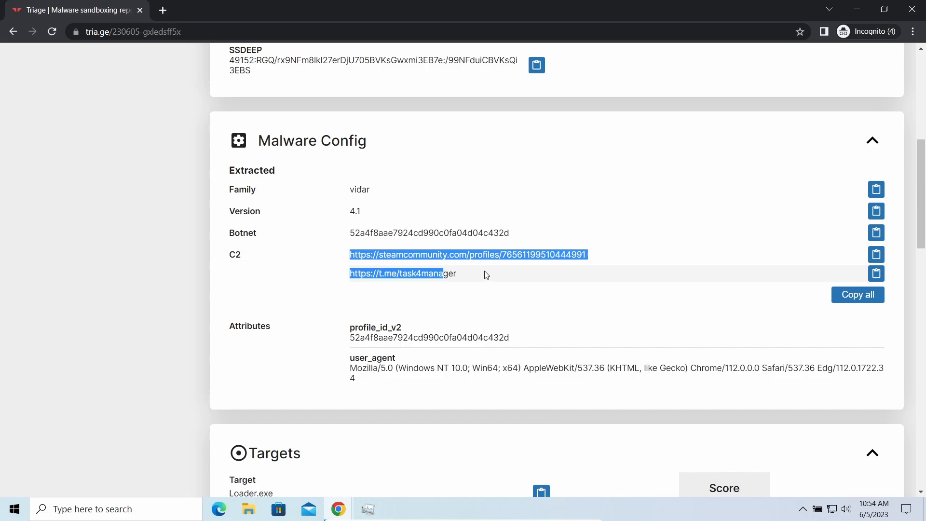
pyautogui.click(482, 293)
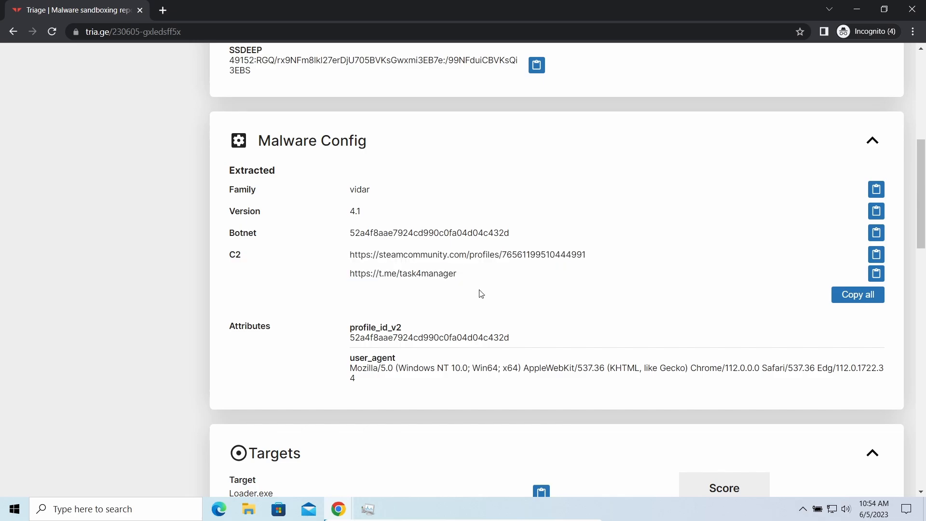
pyautogui.moveTo(363, 189)
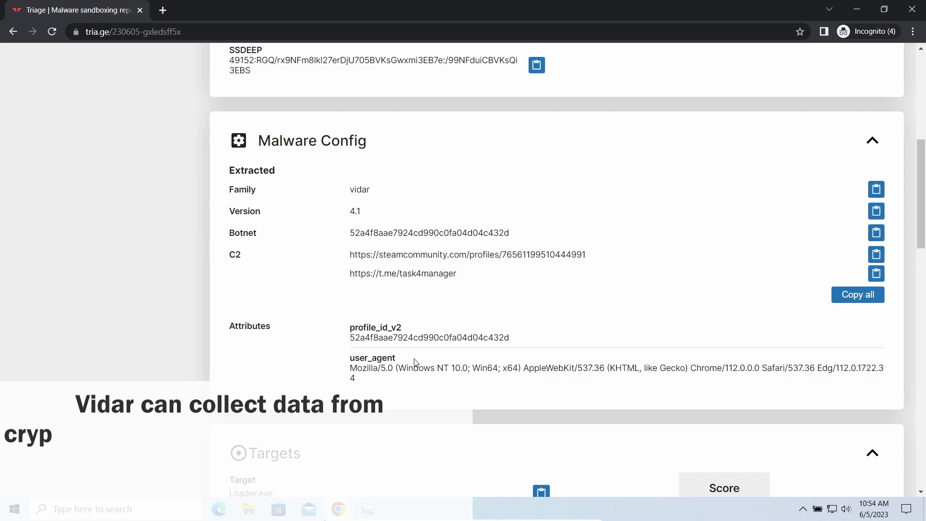
# Read through the Targets and signatures down to the MITRE ATT&CK Matrix
pyautogui.scroll(-3)
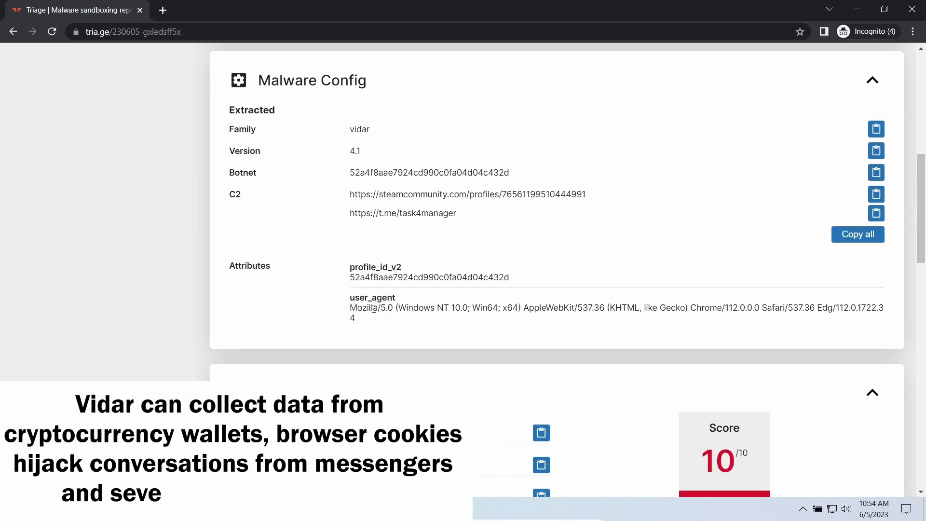
pyautogui.scroll(-3)
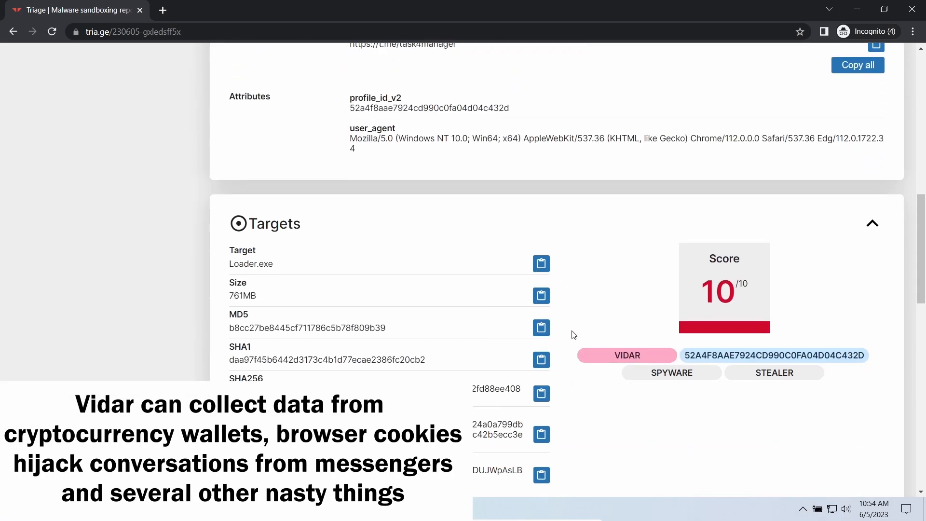
pyautogui.scroll(-3)
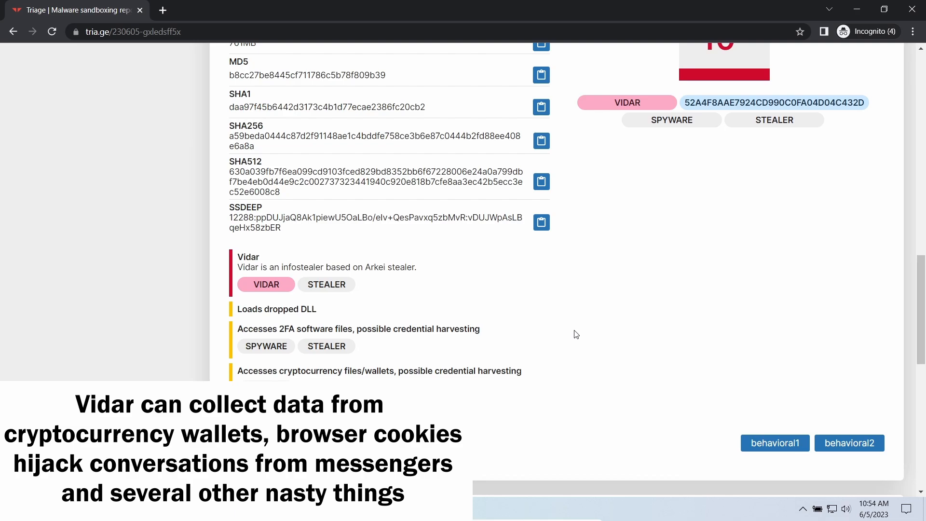
pyautogui.scroll(-3)
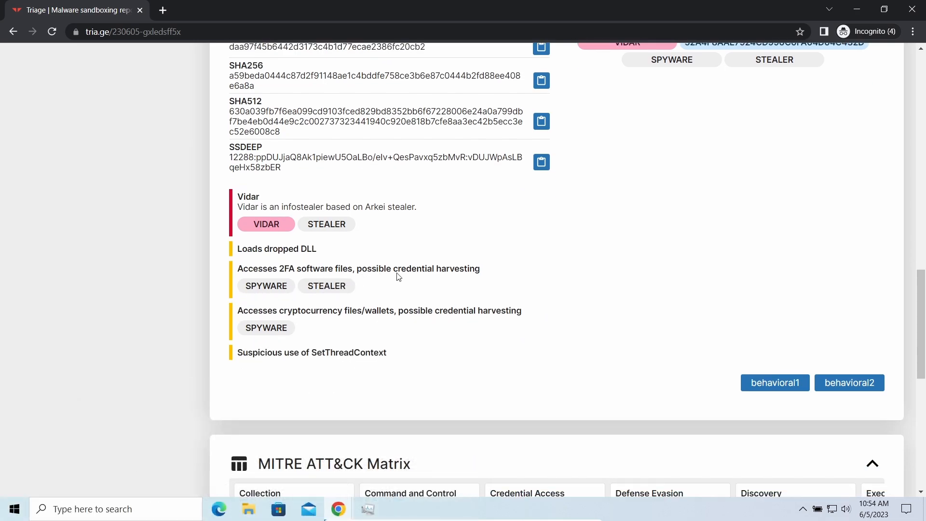
pyautogui.scroll(-3)
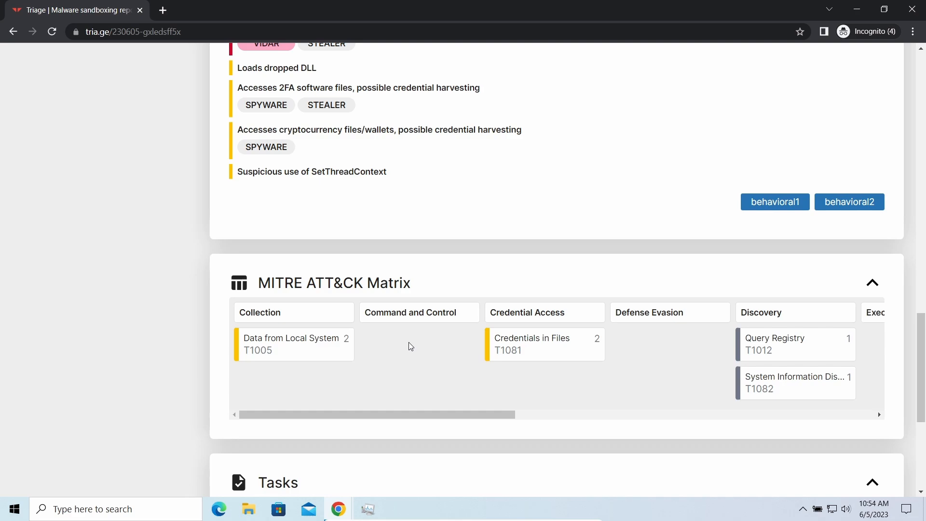
pyautogui.scroll(-3)
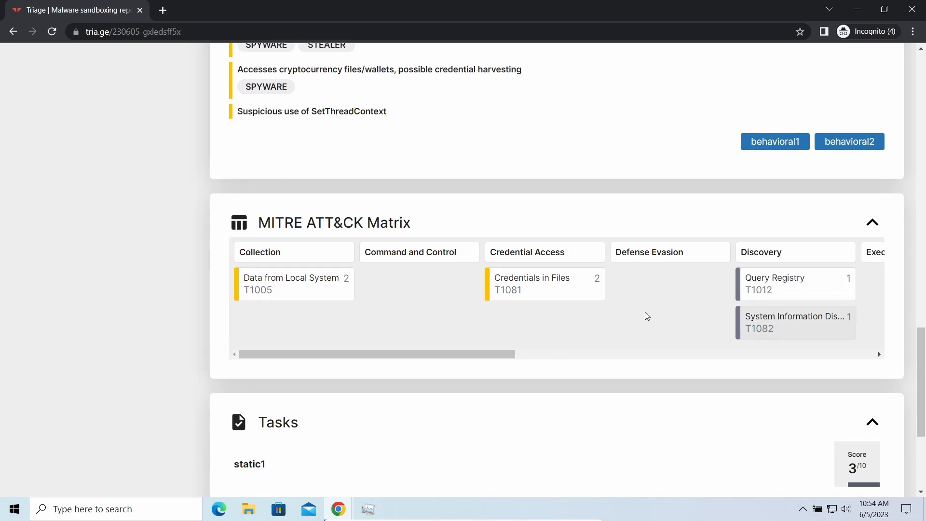
pyautogui.moveTo(303, 300)
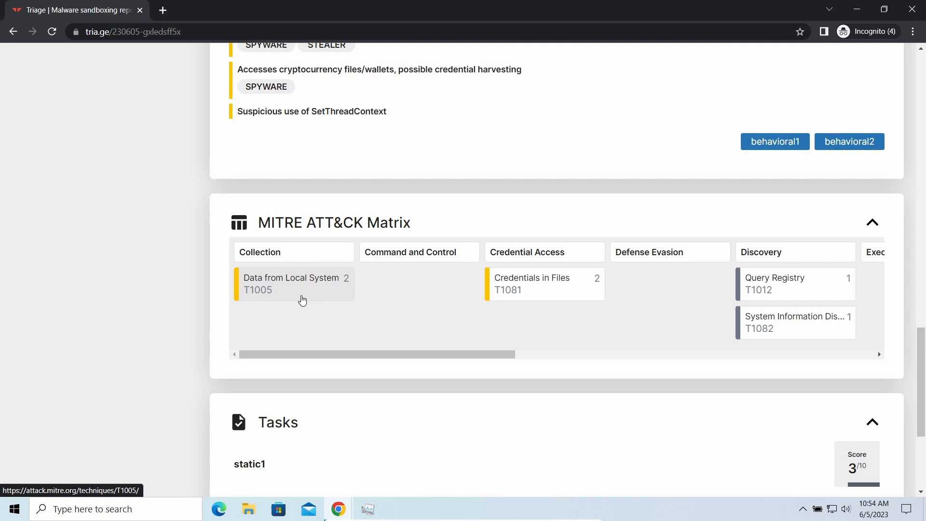
pyautogui.moveTo(312, 397)
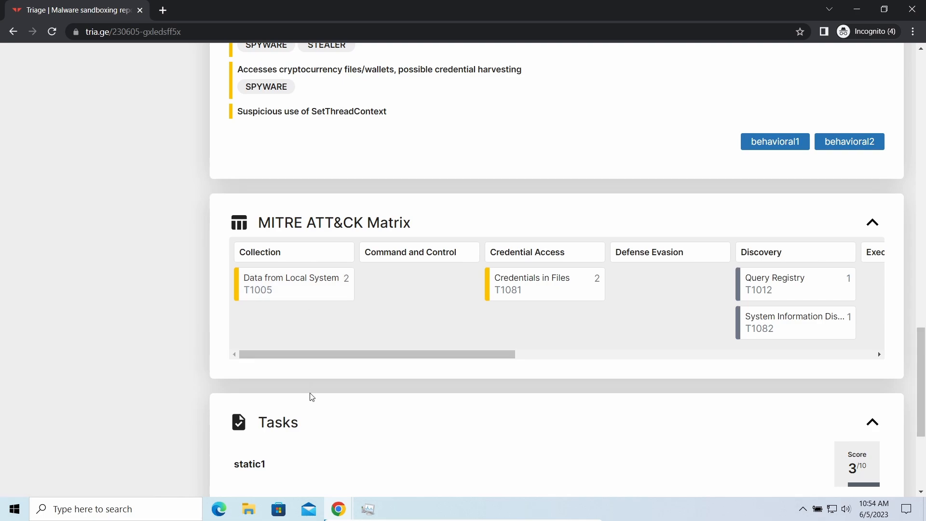
pyautogui.moveTo(334, 135)
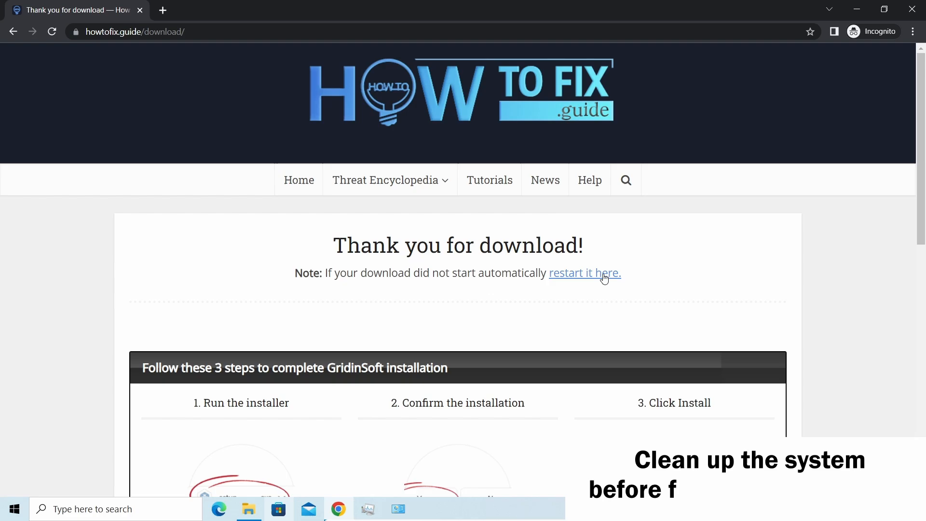
# Restart the GridinSoft installer download and keep the file despite the harmful-file warning
pyautogui.click(584, 273)
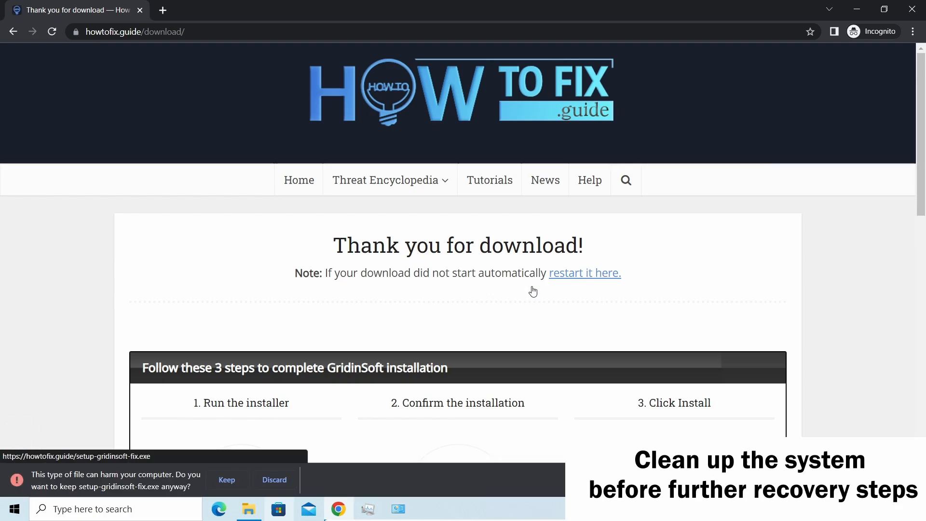
pyautogui.click(227, 480)
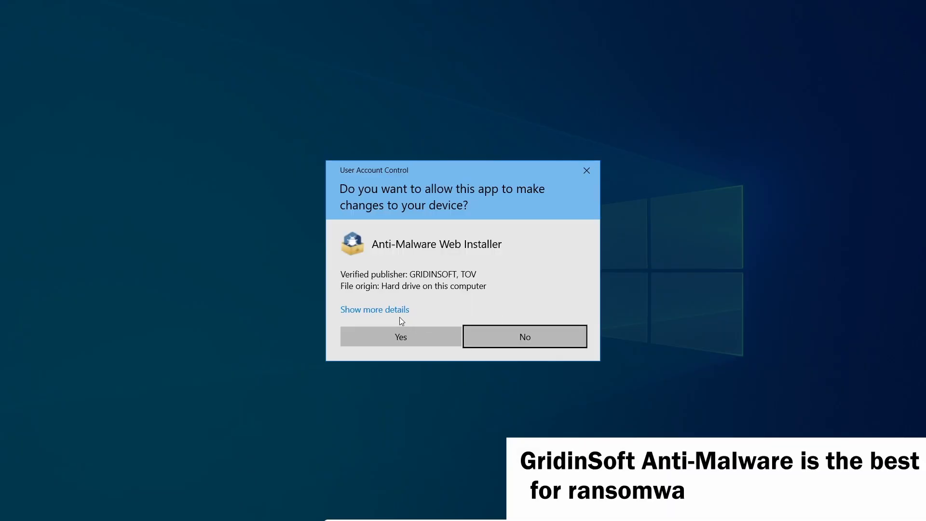
# Allow the web installer through UAC and start installing GridinSoft Anti-Malware
pyautogui.click(400, 337)
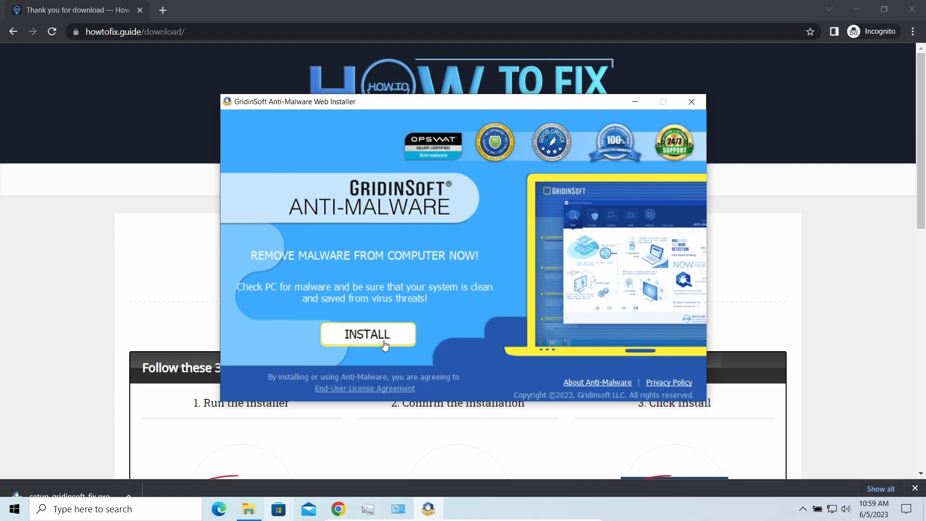
pyautogui.click(366, 334)
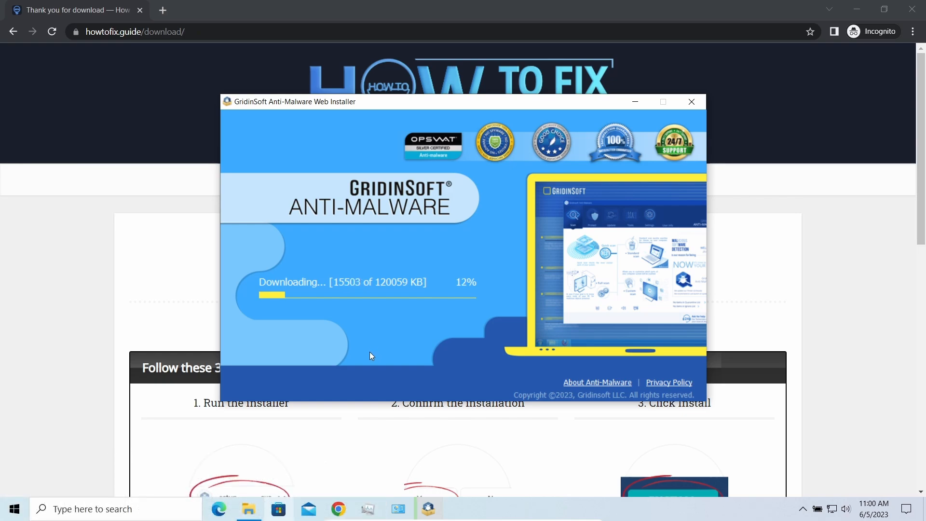
pyautogui.moveTo(353, 357)
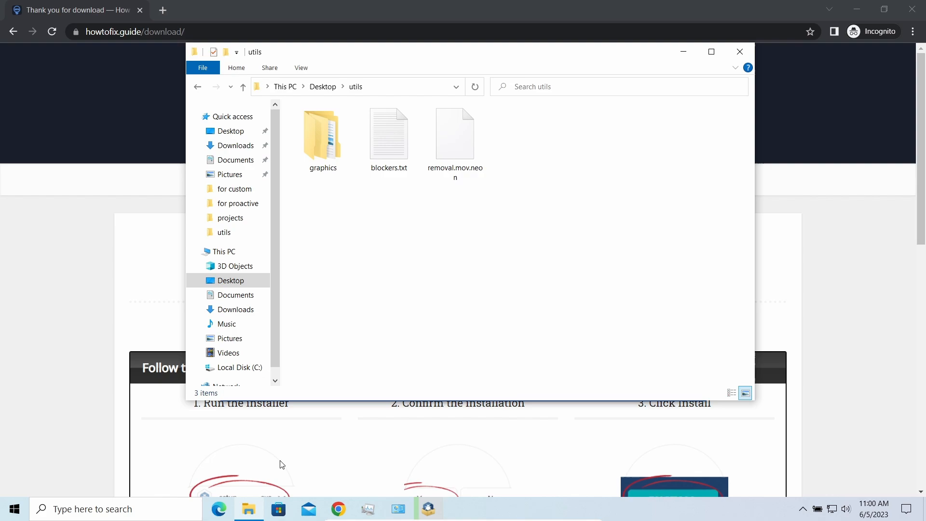
# Rename removal.mov.neon to removal.mov, accepting the extension-change warning
pyautogui.click(455, 133)
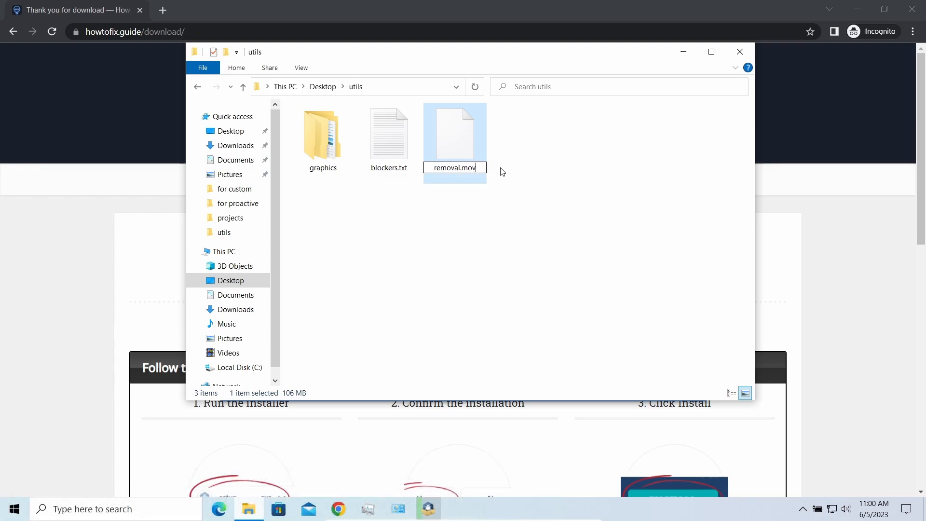
pyautogui.press('Enter')
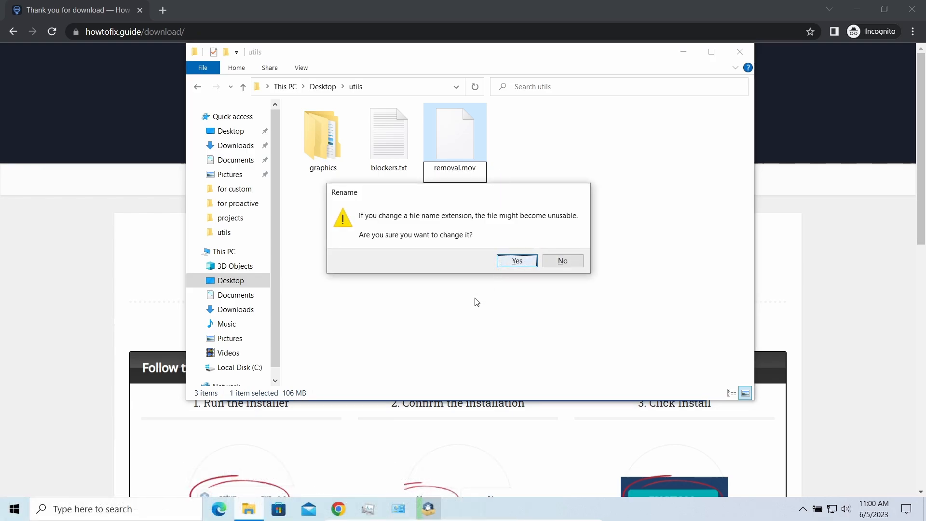
pyautogui.click(517, 260)
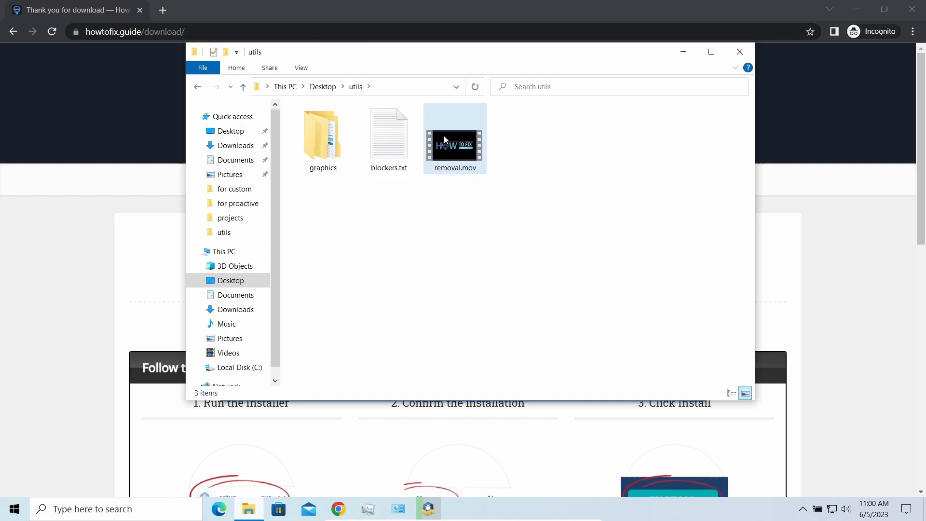
pyautogui.click(558, 204)
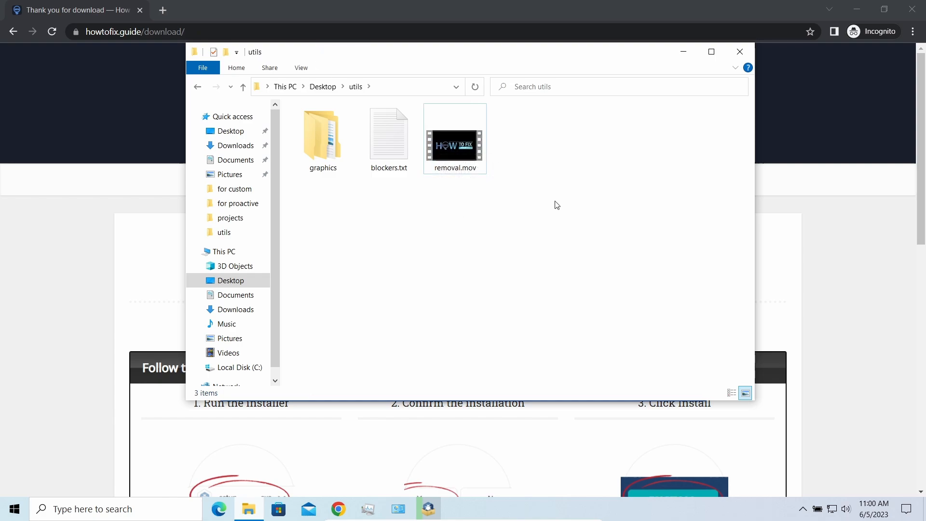
pyautogui.moveTo(688, 59)
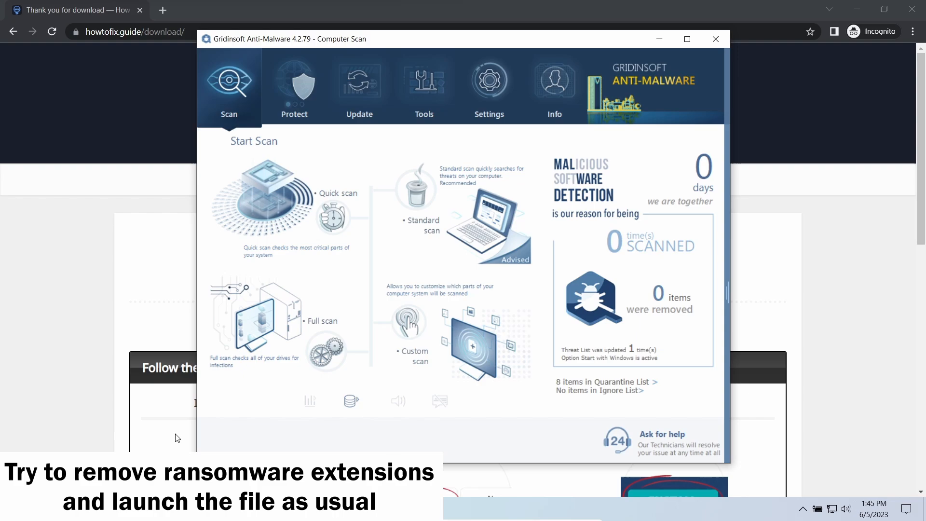
# Launch a Full scan of all drives in GridinSoft Anti-Malware
pyautogui.click(321, 321)
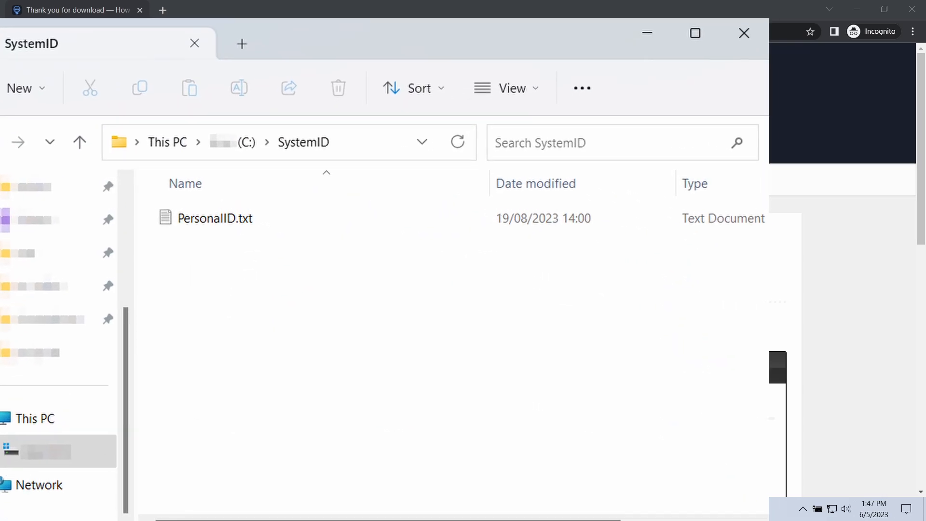
# Open PersonalID.txt from the C:\SystemID folder
pyautogui.doubleClick(214, 218)
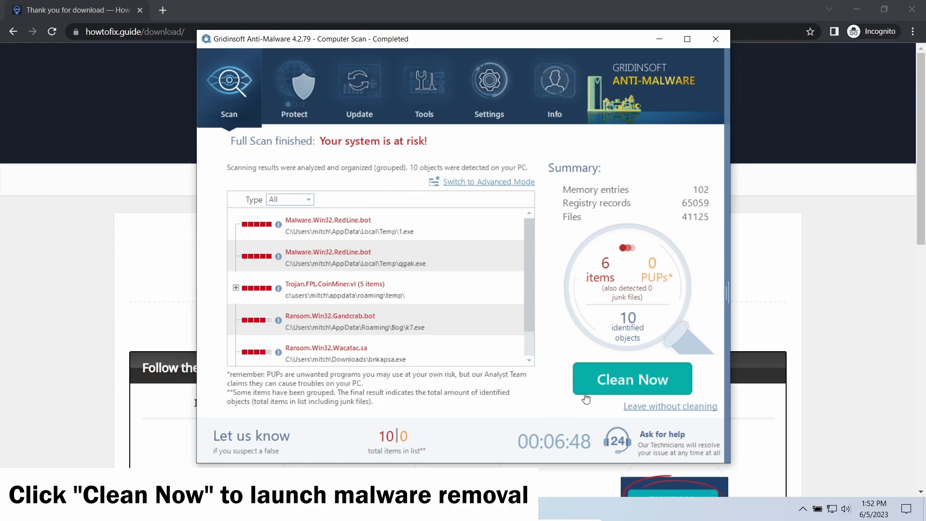
# Clean all 10 detected threats and return to the start page showing 10 items removed
pyautogui.click(631, 379)
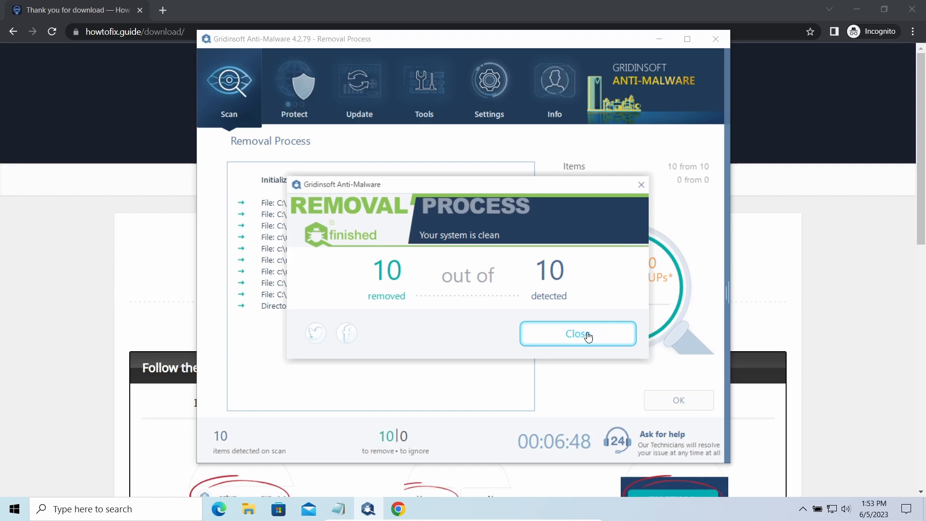
pyautogui.click(578, 333)
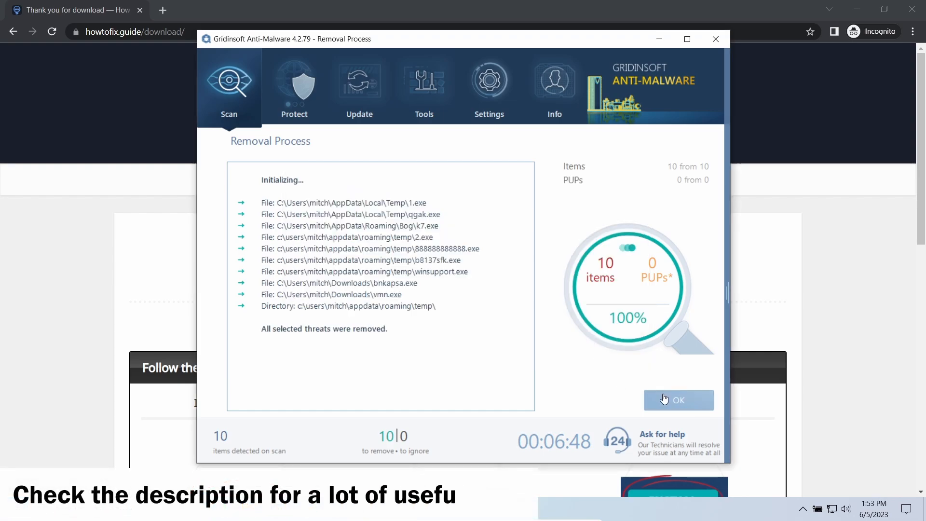
pyautogui.click(679, 399)
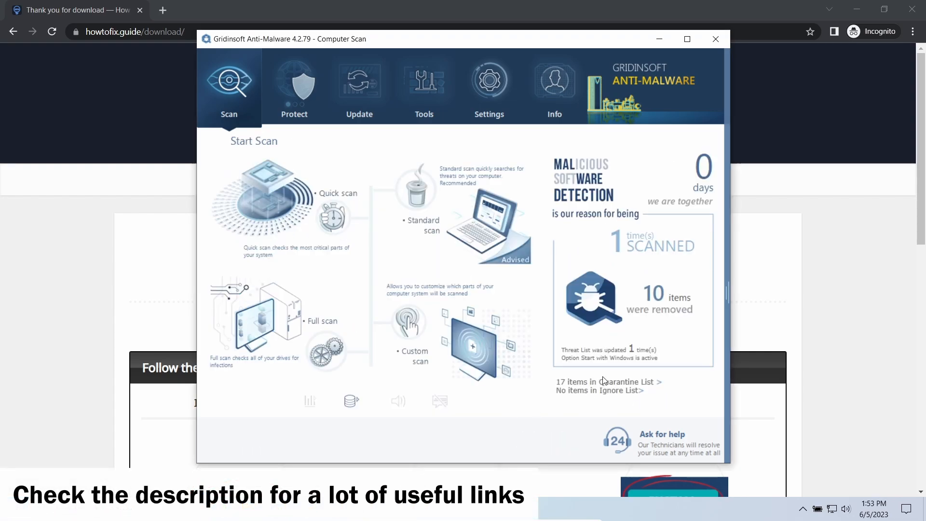